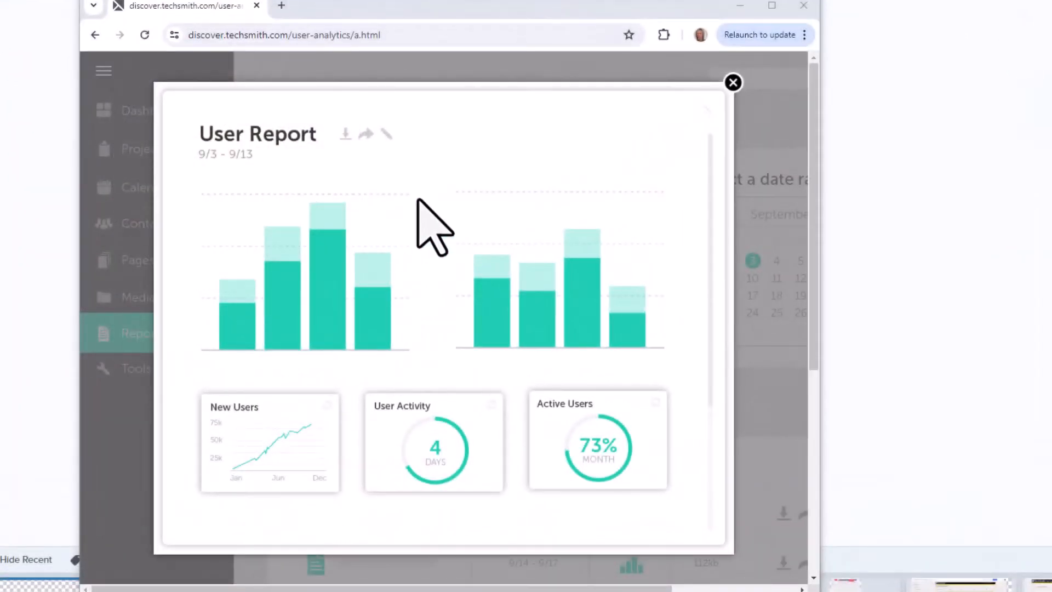
# Right-click the User Report chart in Chrome to copy the image.
pyautogui.rightClick(432, 228)
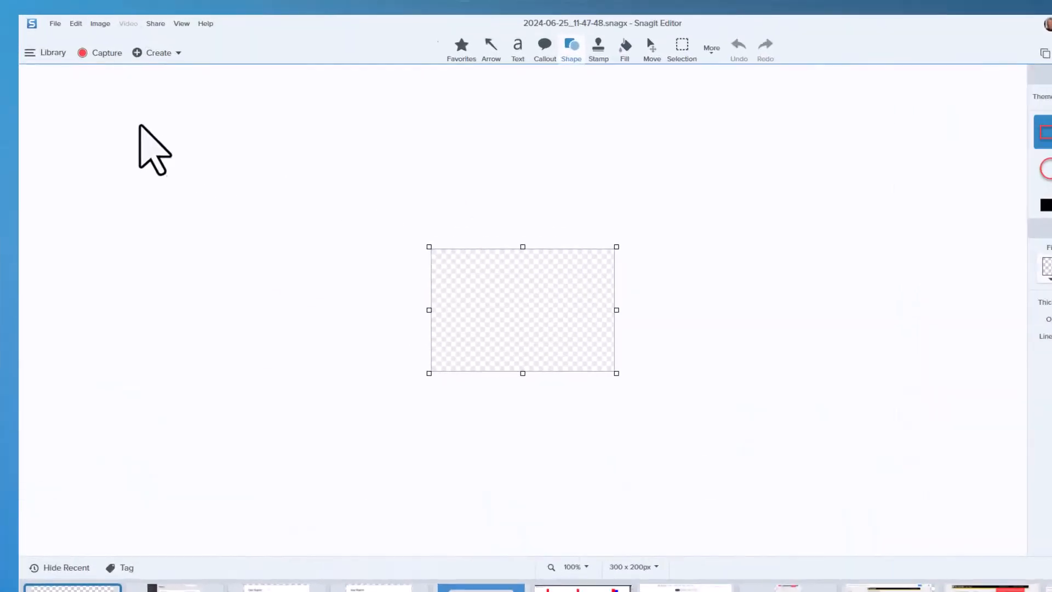
# Create a 989 × 804 px Snagit image from the copied User Report chart.
pyautogui.click(54, 24)
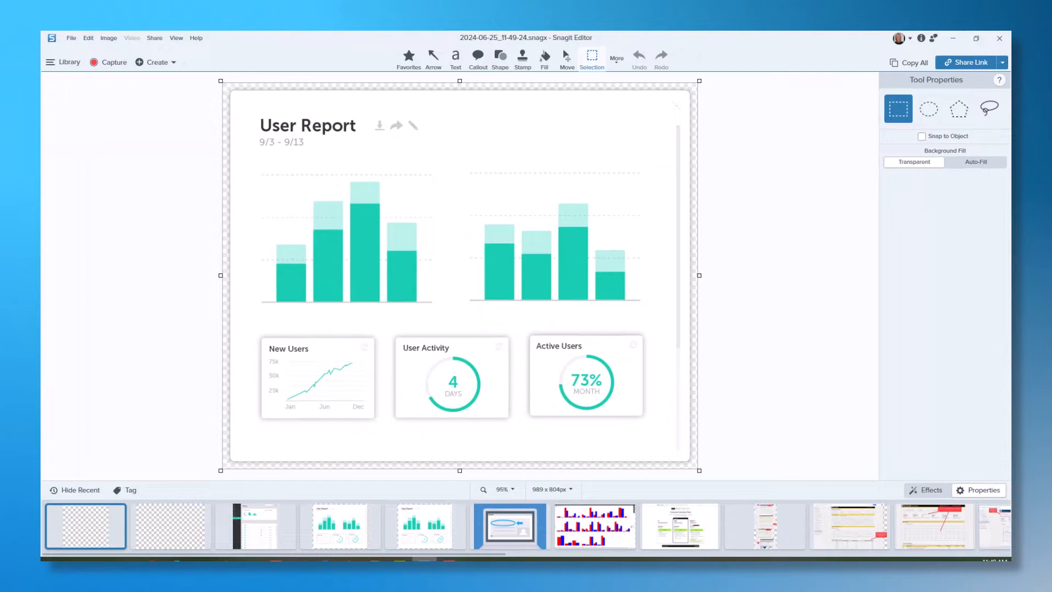
pyautogui.click(86, 526)
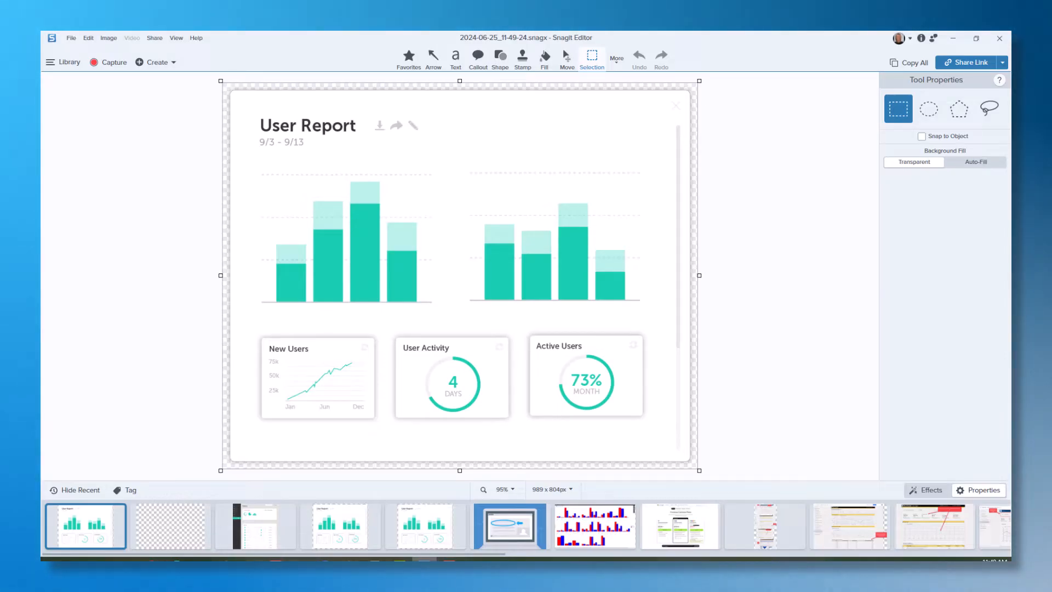
# Show the File > New options: New Image, New Capture, New from Clipboard.
pyautogui.click(71, 38)
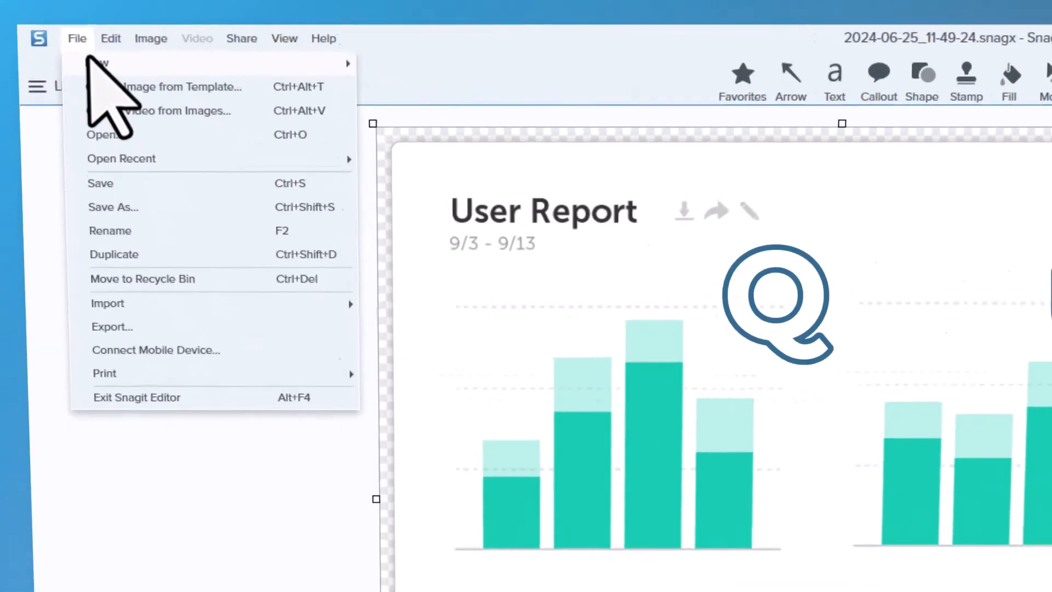
pyautogui.click(99, 69)
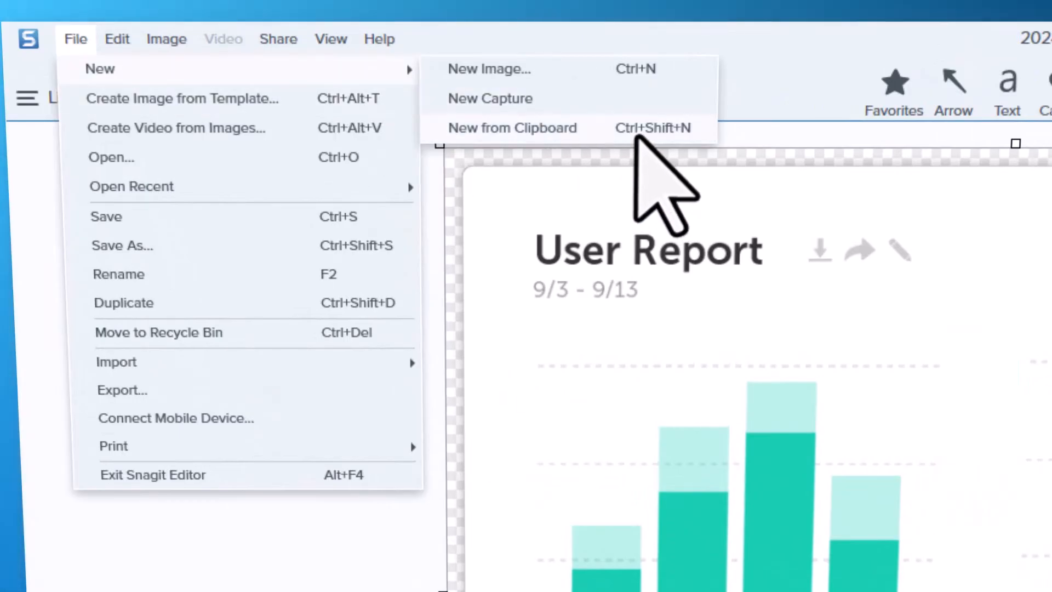
pyautogui.moveTo(654, 128)
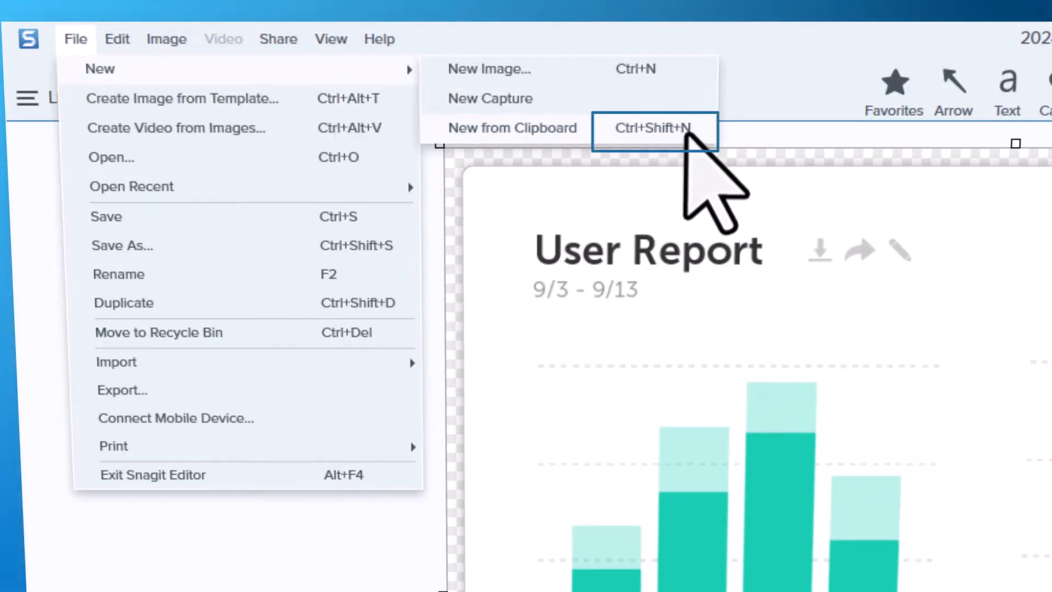
pyautogui.moveTo(610, 329)
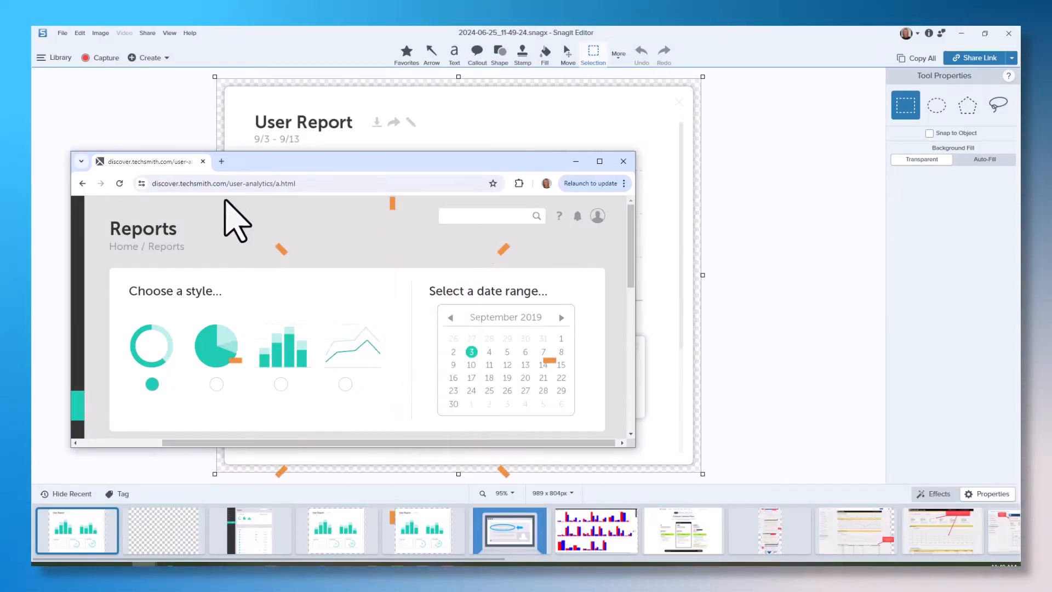
# Return from the Chrome Reports page to the Snagit Editor window.
pyautogui.click(622, 162)
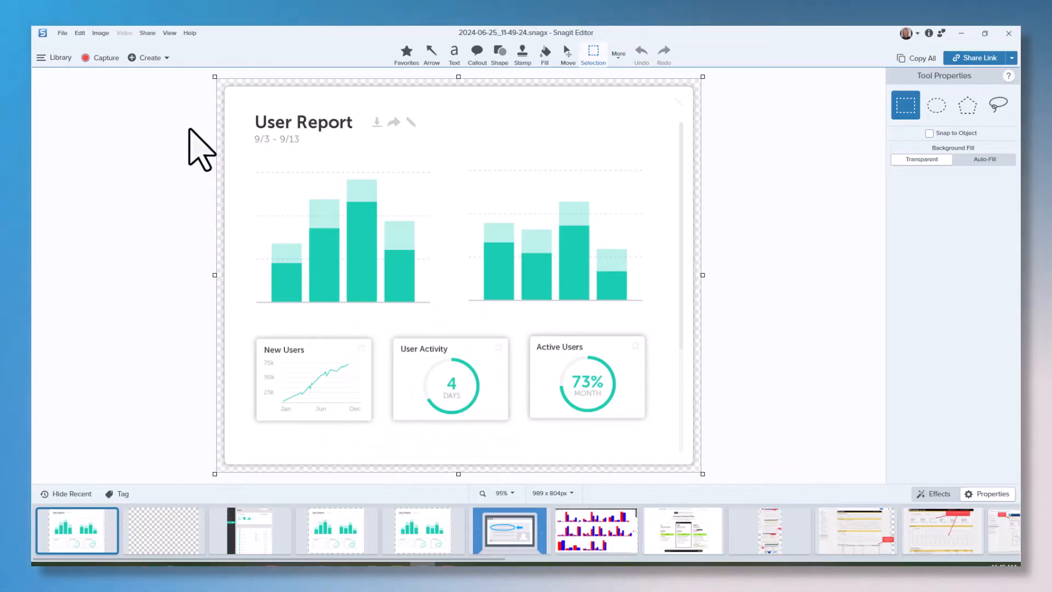
# Use Ctrl+Shift+N to make another new image from the clipboard.
pyautogui.press('ctrl+shift+n')
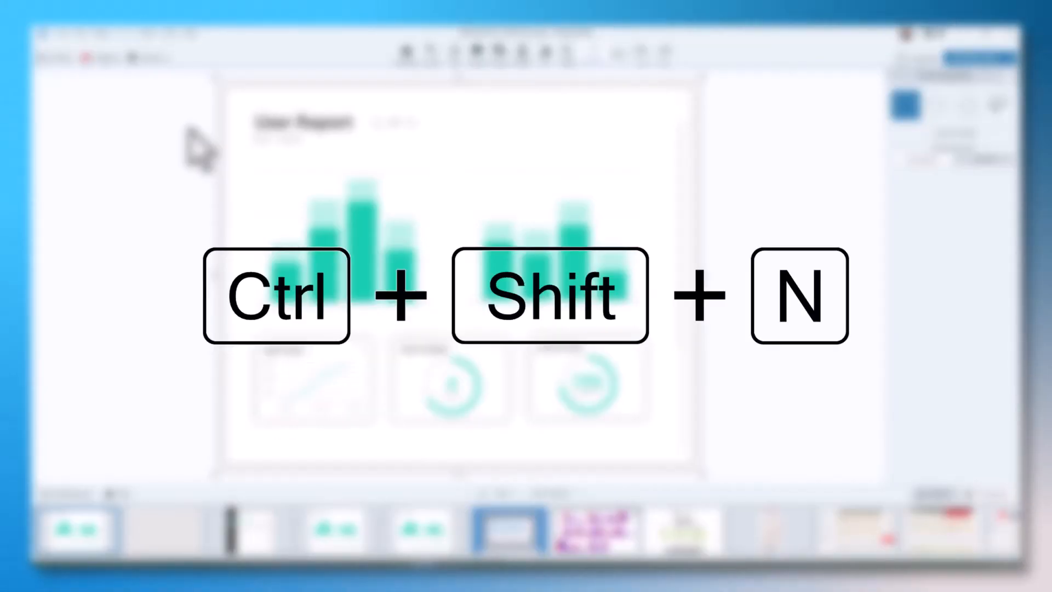